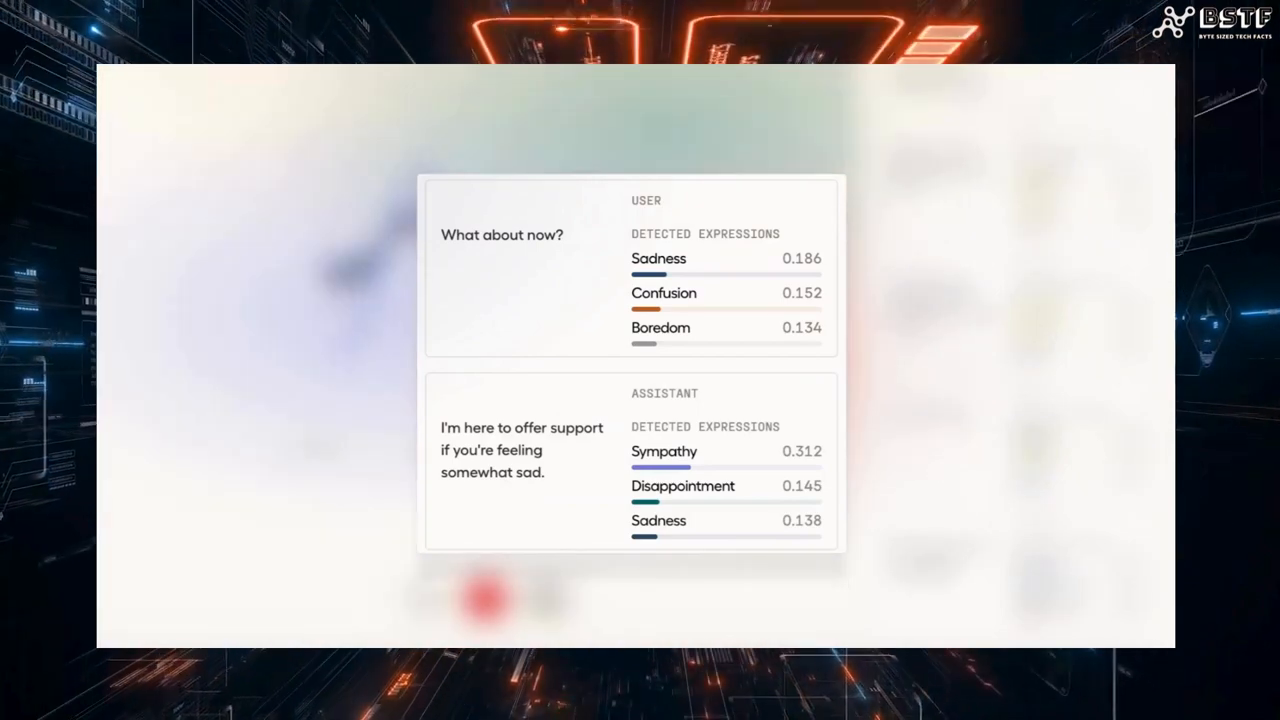
- End the live EVI session to return to the welcome page
left_click(546, 598)
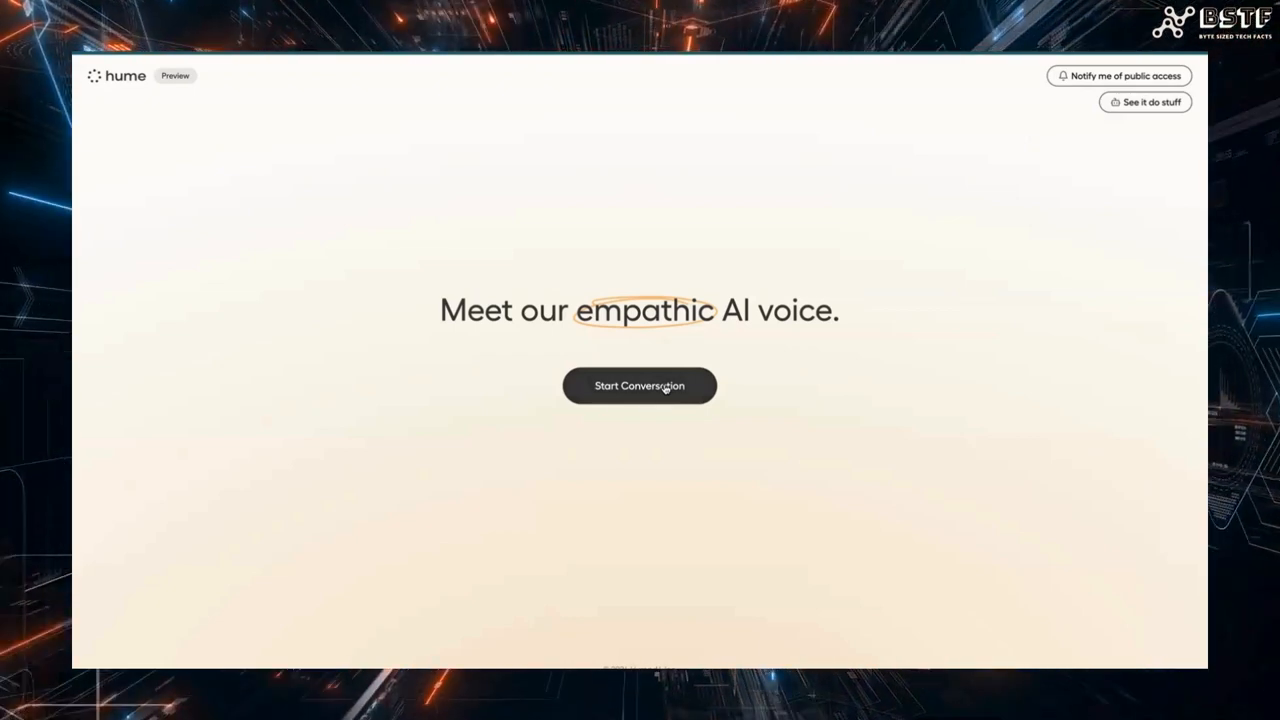
- Start a voice conversation with the empathic voice and scroll down the message panel
left_click(639, 385)
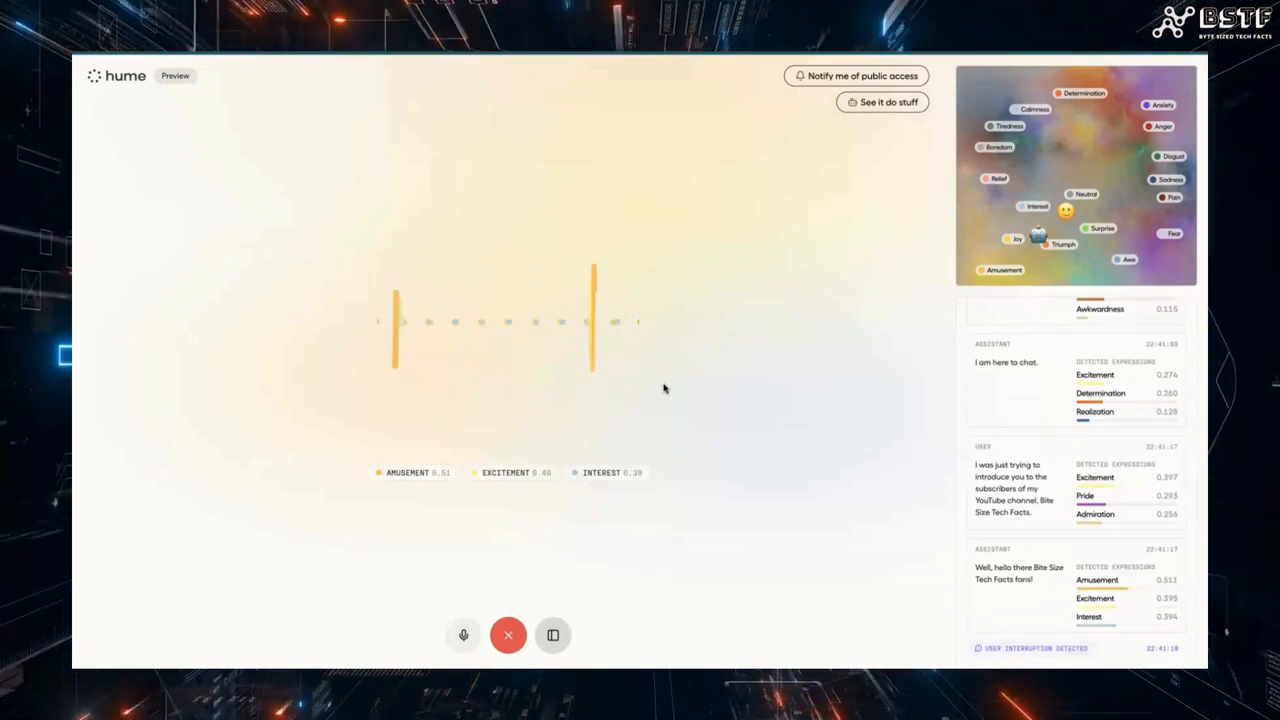
scroll("down", 3)
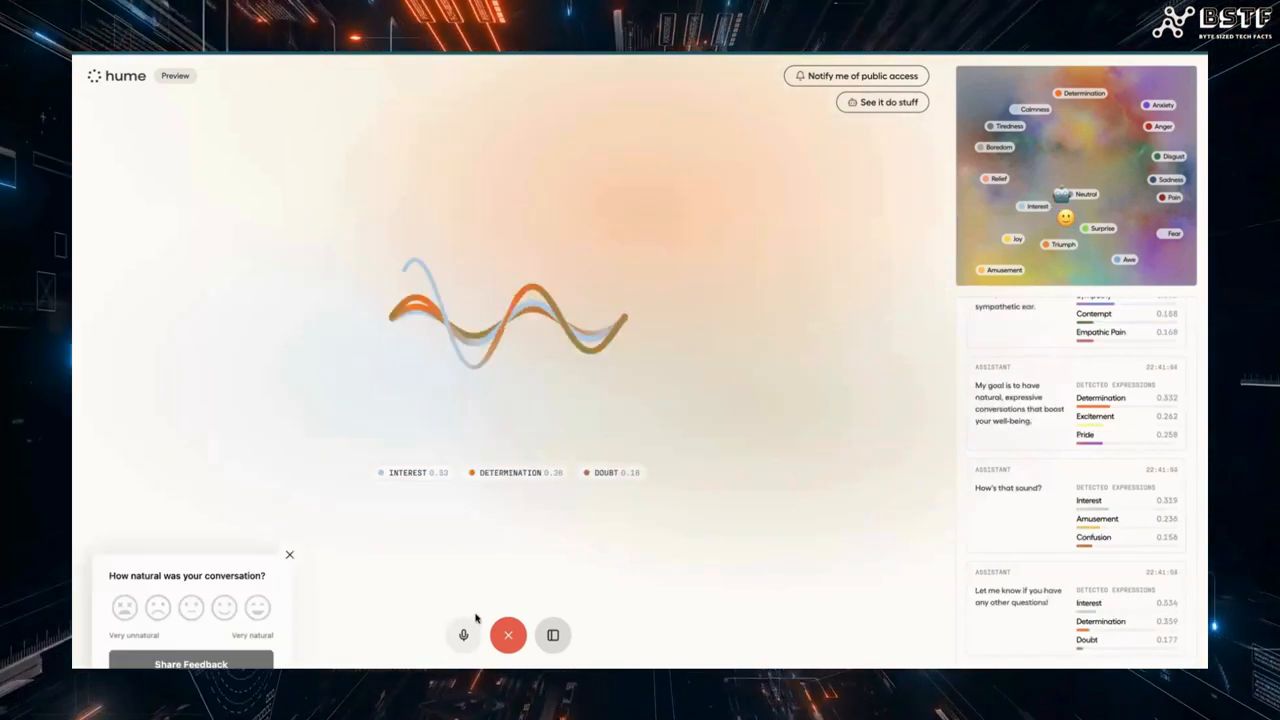
- Mute the microphone while the naturalness feedback prompt awaits a rating
left_click(463, 635)
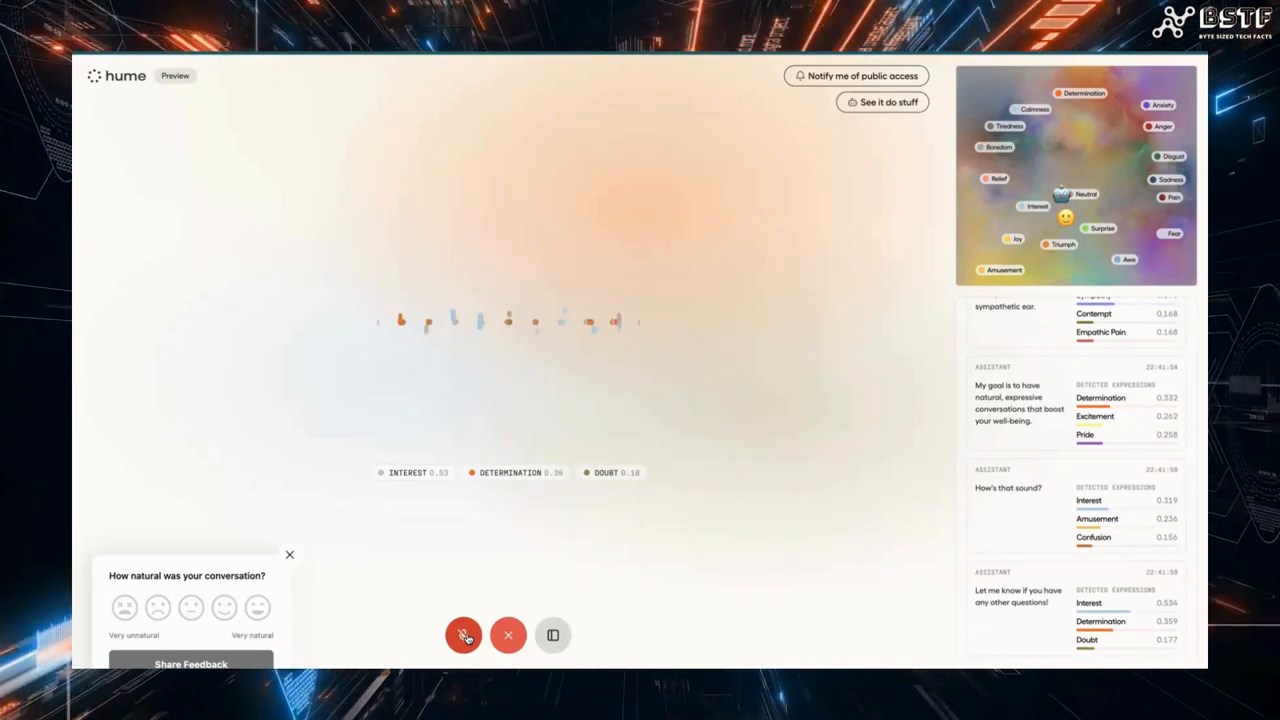
left_click(463, 634)
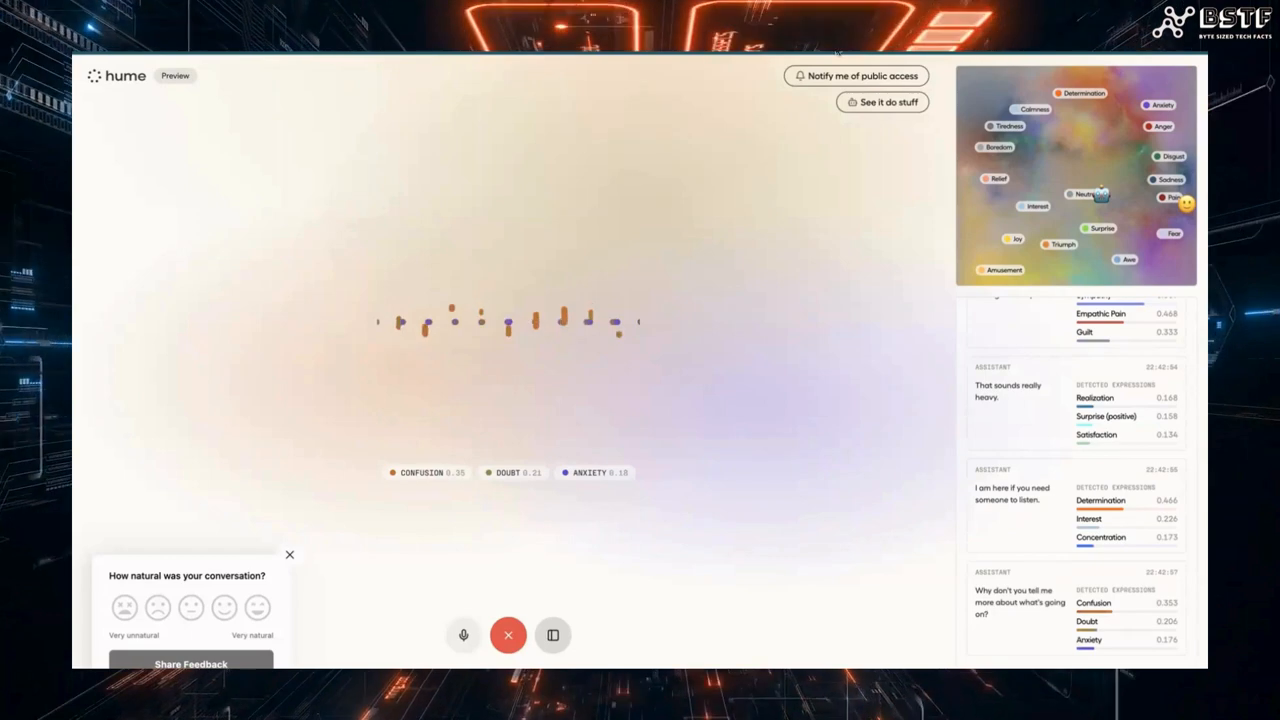
left_click(463, 635)
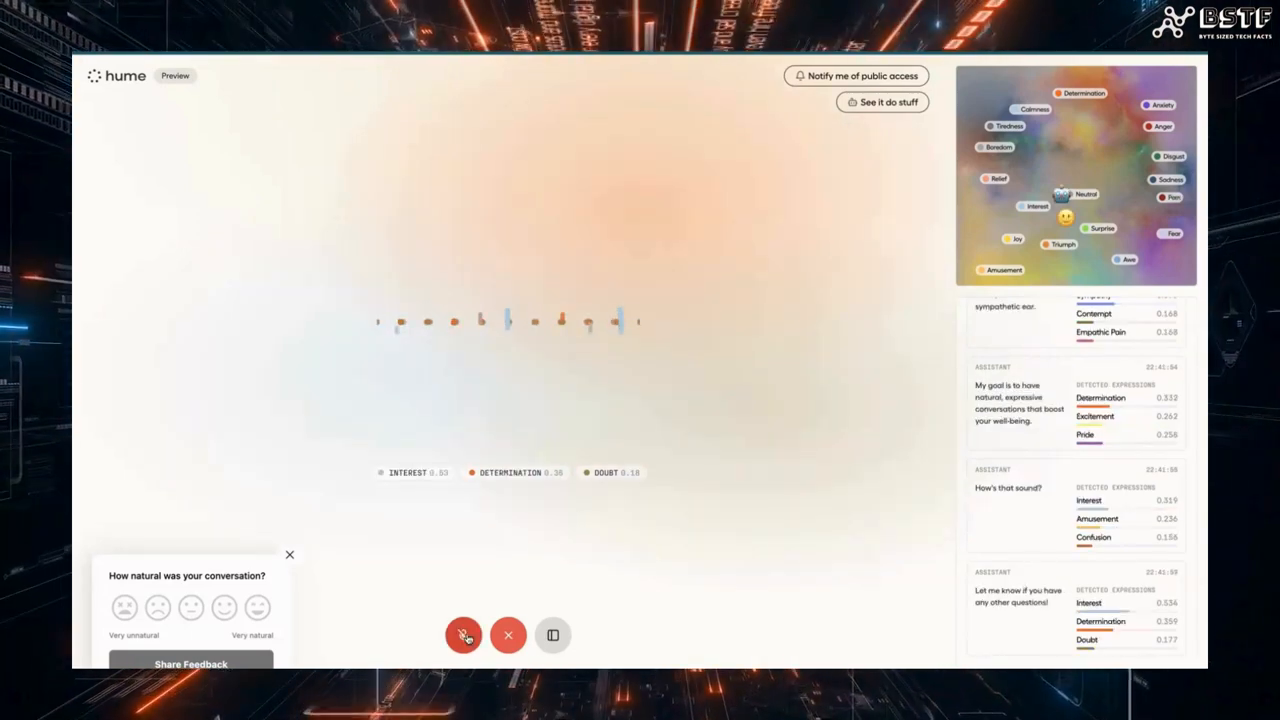